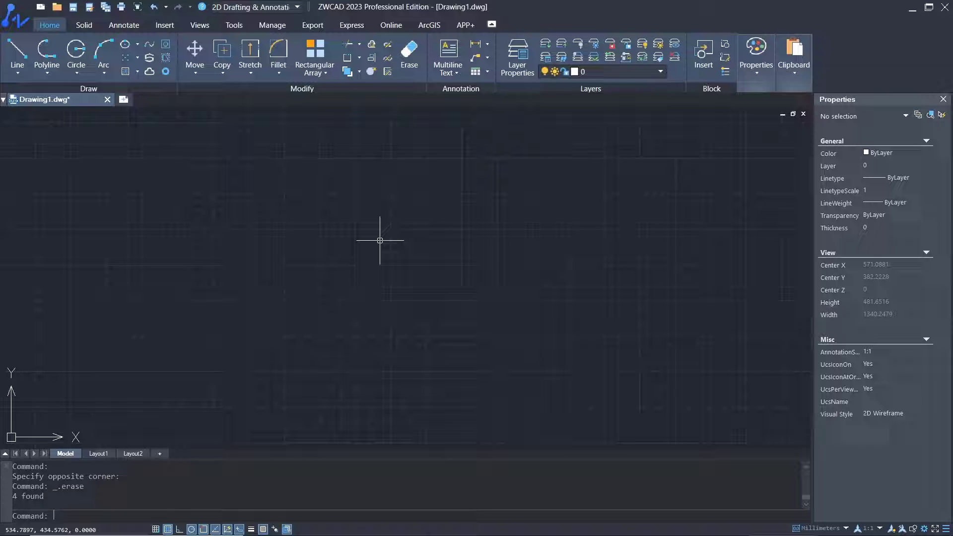
Draw a square with the Rectangle command (RE) and a circle to its right.
type("re")
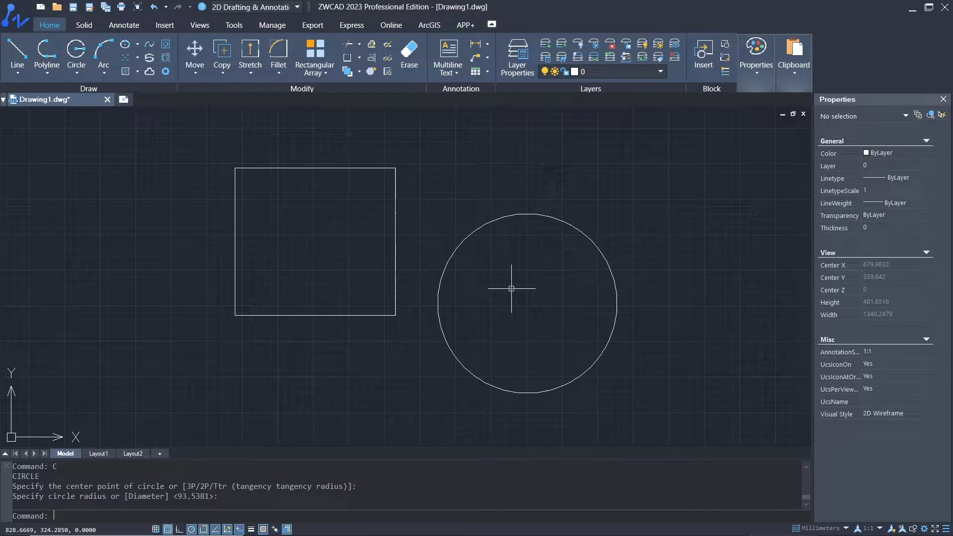
Start the HATCH command with the SOLID pattern selected.
type("hatc")
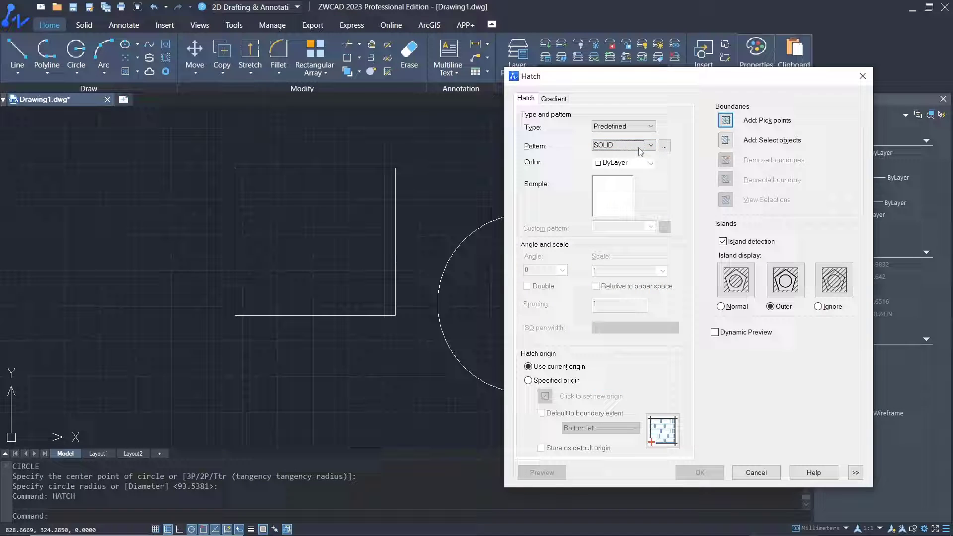
Fill the square's interior with solid red and the circle with solid yellow via Pick points.
left_click(663, 145)
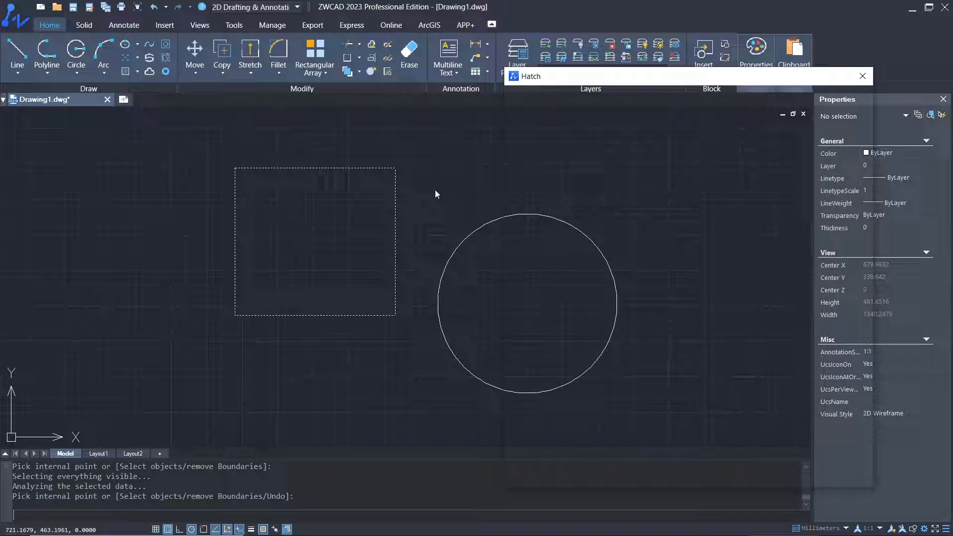
left_click(314, 241)
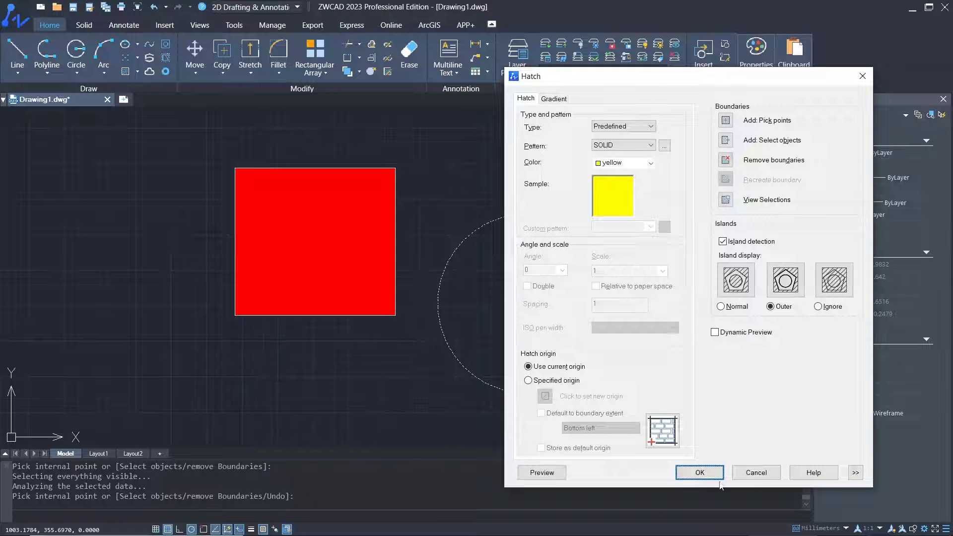
left_click(697, 472)
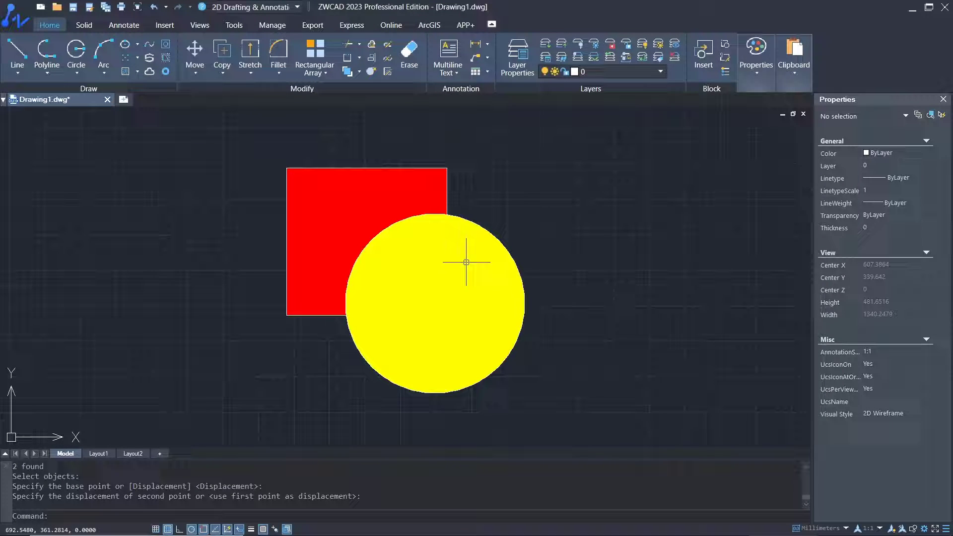
mouse_move(311, 194)
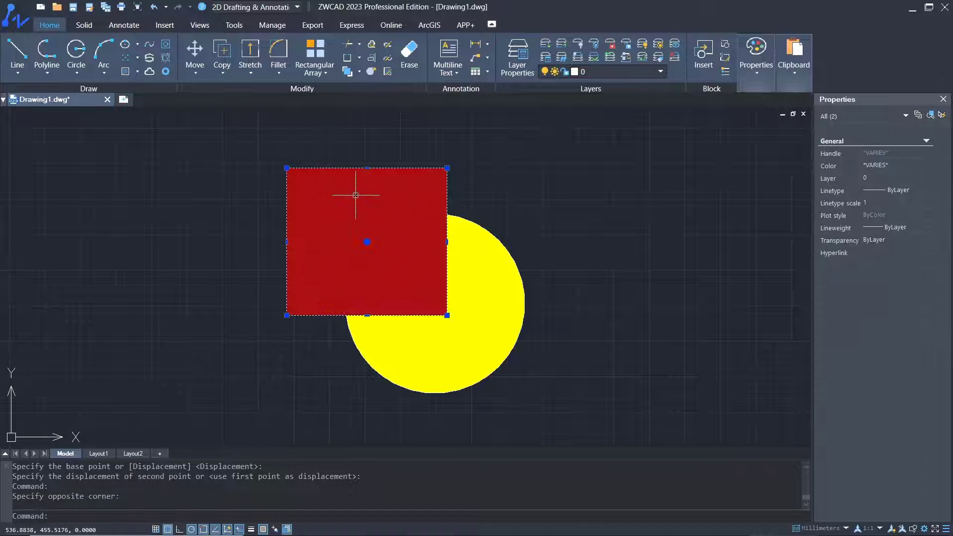
Bring the red square to the front with Draw Order > Bring to Front.
right_click(364, 243)
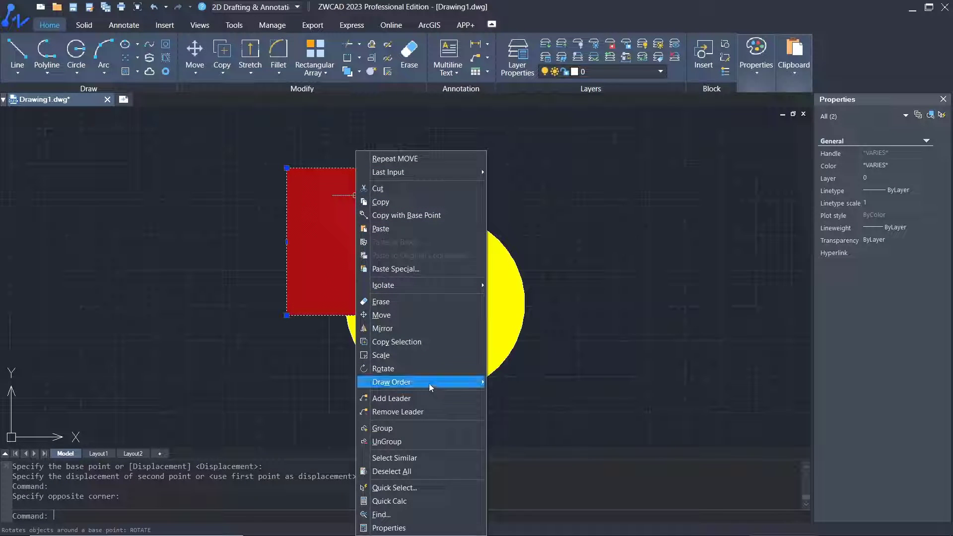
mouse_move(391, 381)
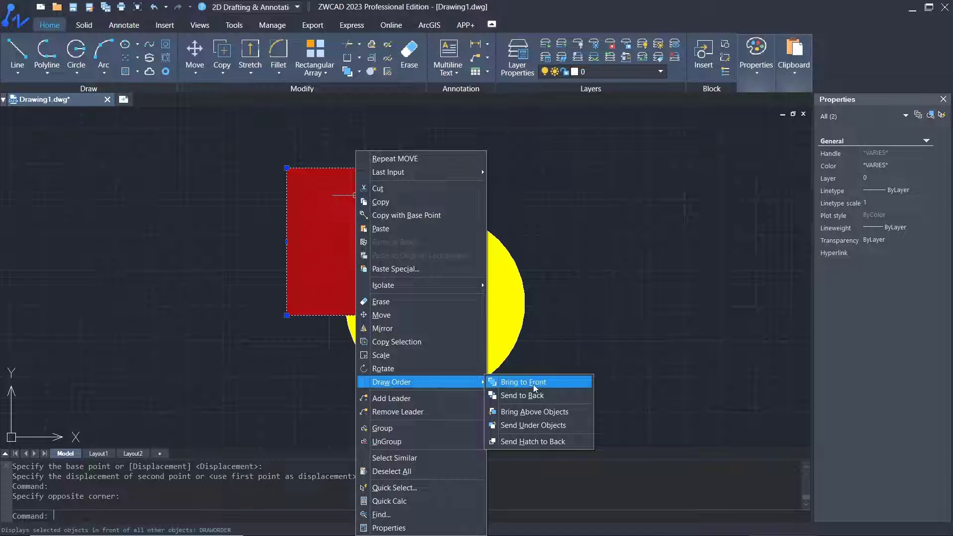
left_click(523, 381)
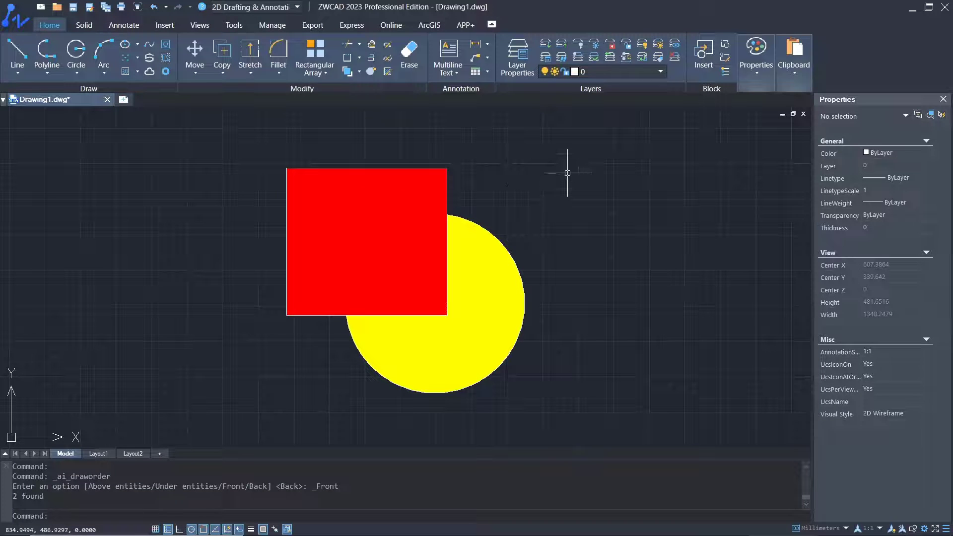
mouse_move(570, 271)
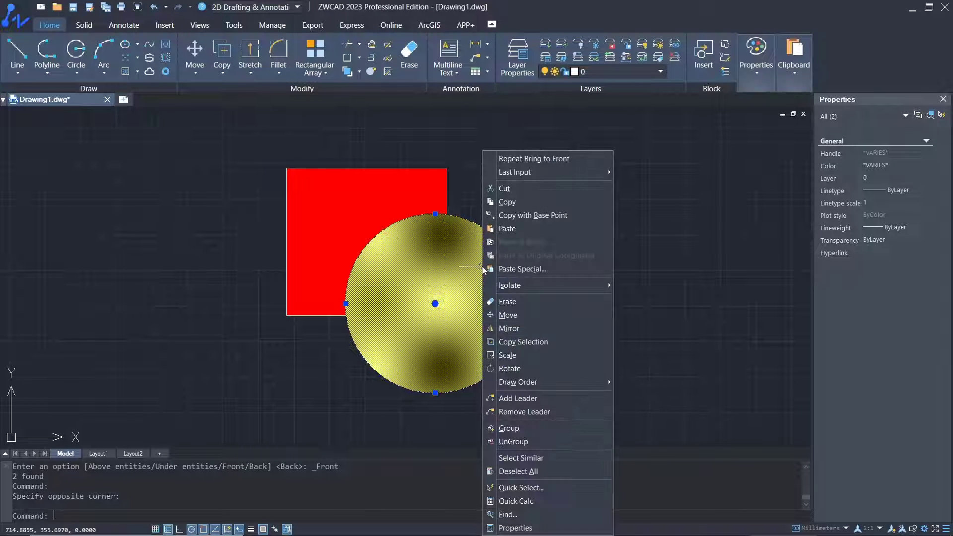
mouse_move(517, 381)
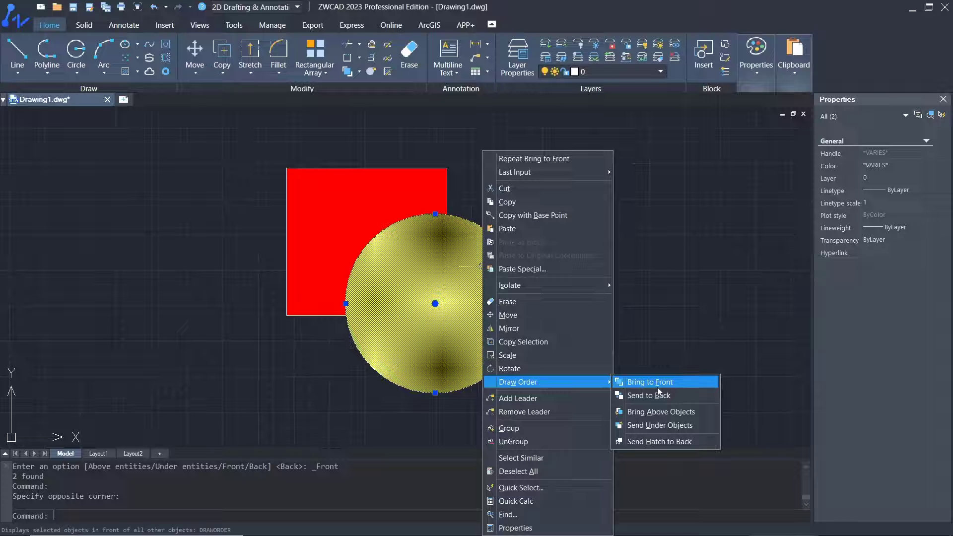
Bring the yellow circle back to the front over the red square.
left_click(648, 381)
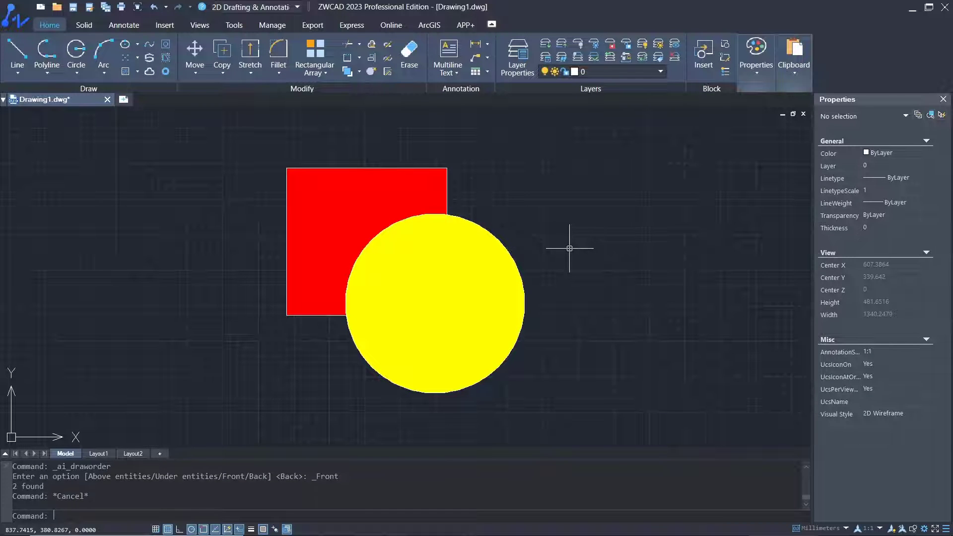